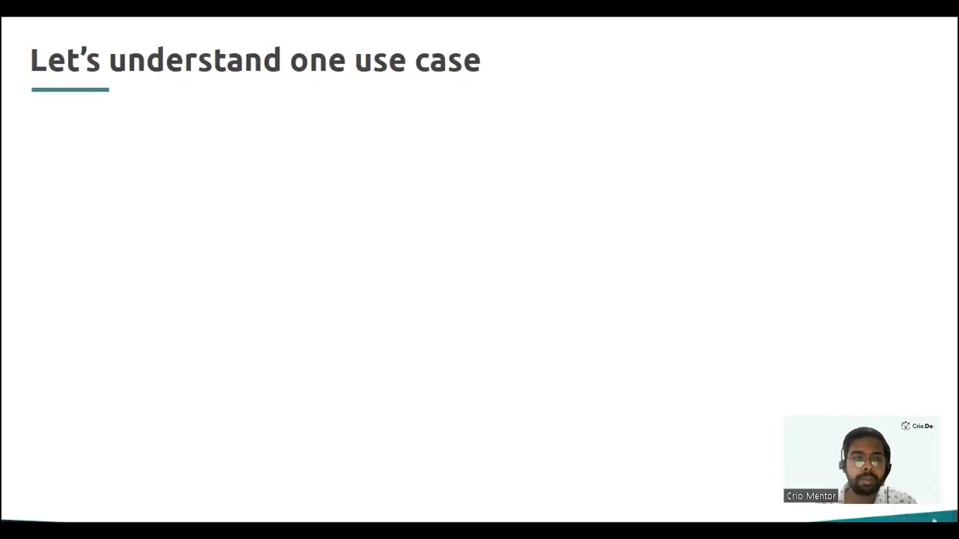
pyautogui.moveTo(728, 167)
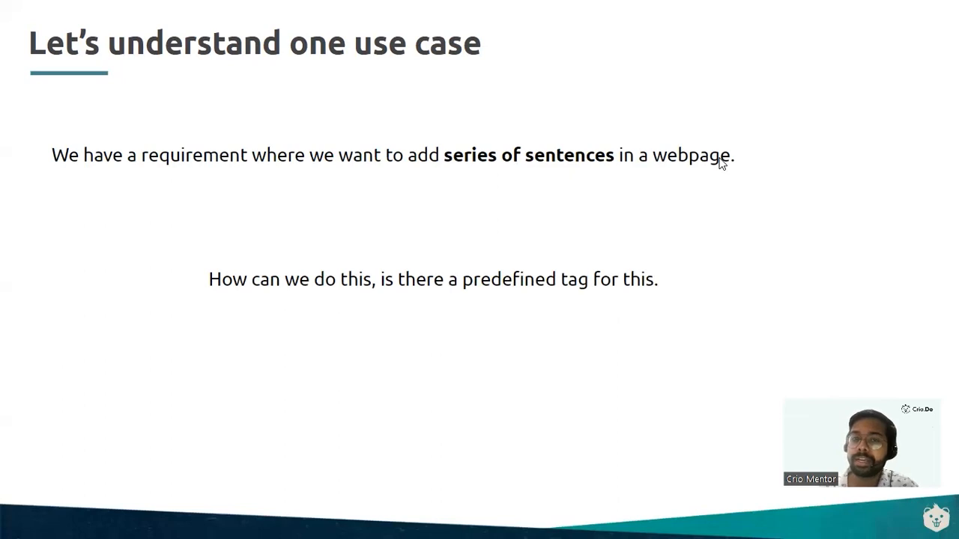
pyautogui.press('right')
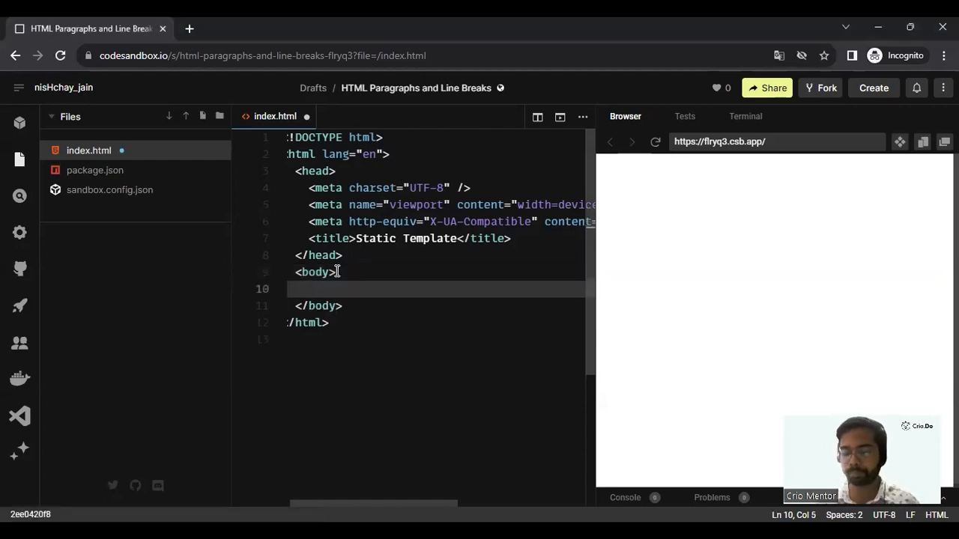
# Add <p>This is a paragraph</p> and <p>Crio.Do is the best place to learn</p> inside the body.
pyautogui.write('<p>')
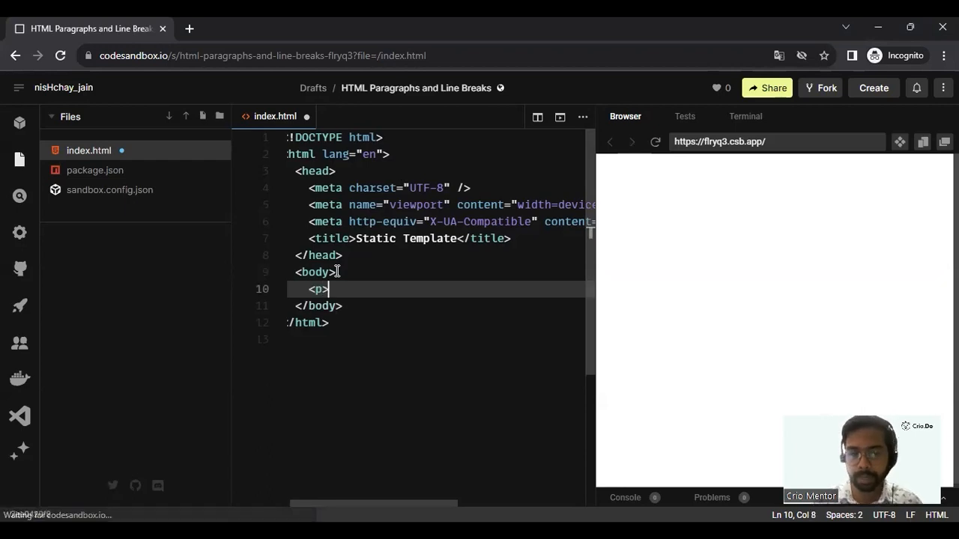
pyautogui.write('This is a')
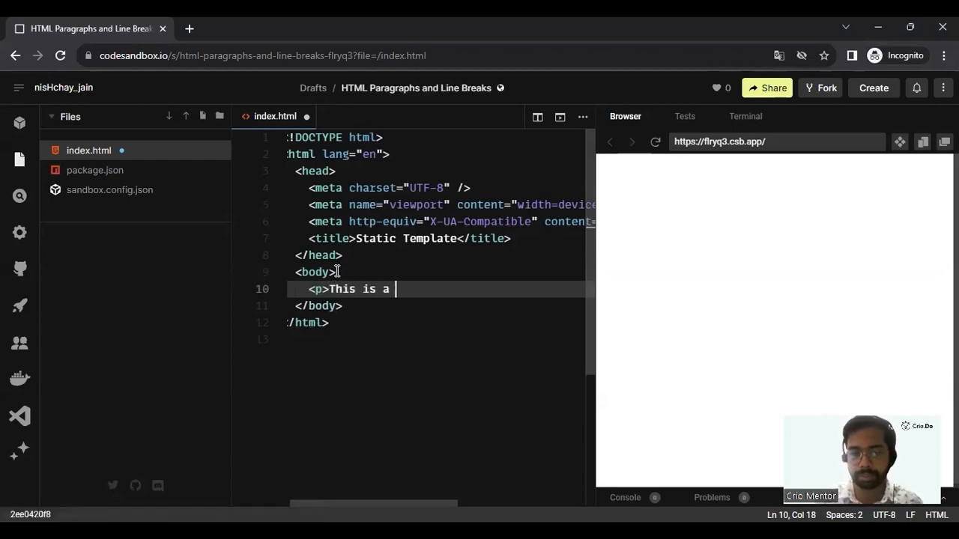
pyautogui.write('paragraph')
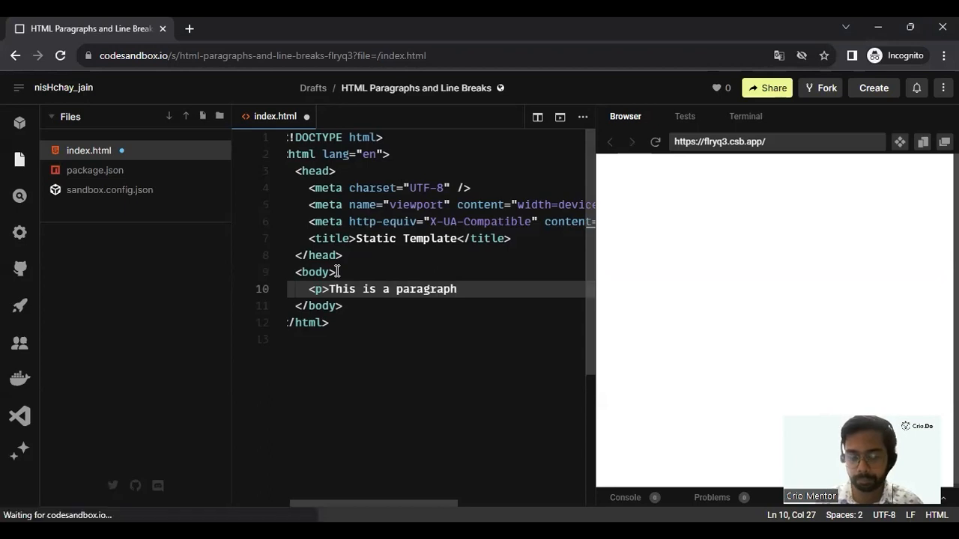
pyautogui.write('</p>')
pyautogui.write('<p>Crio.Do is the be')
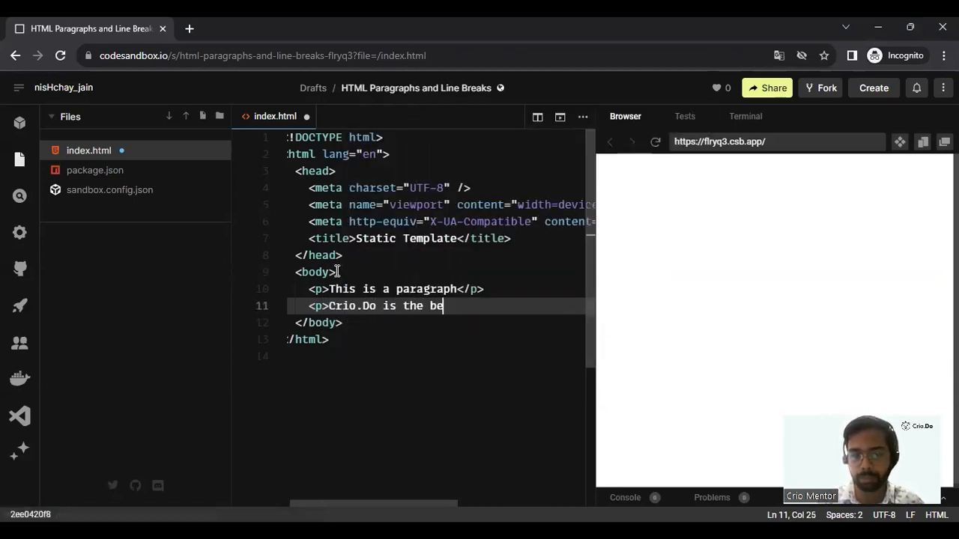
pyautogui.write('st place to learn</p>')
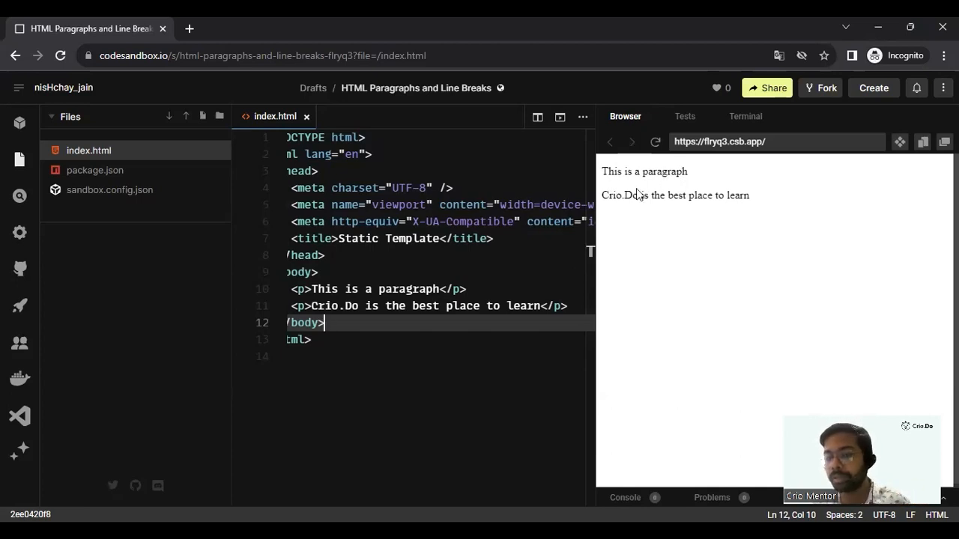
pyautogui.moveTo(661, 195)
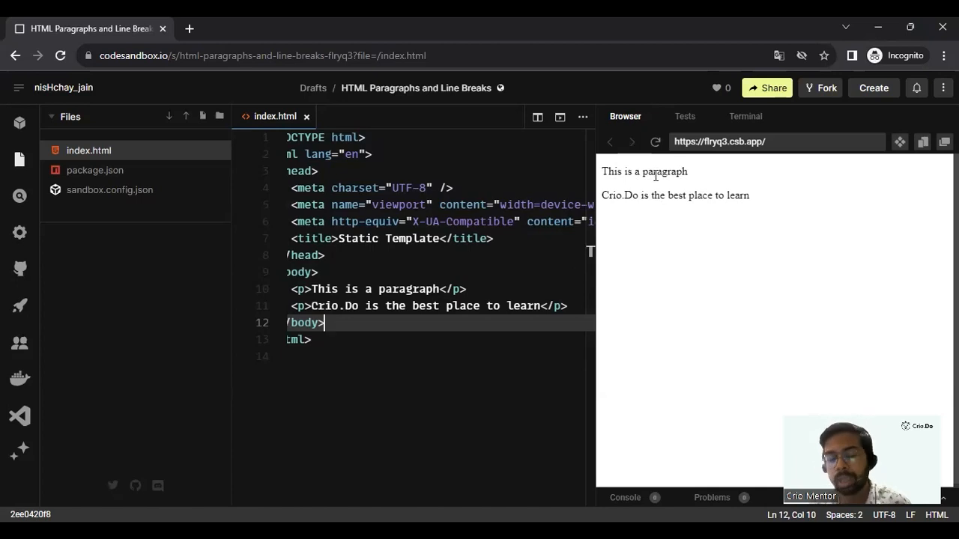
pyautogui.moveTo(615, 342)
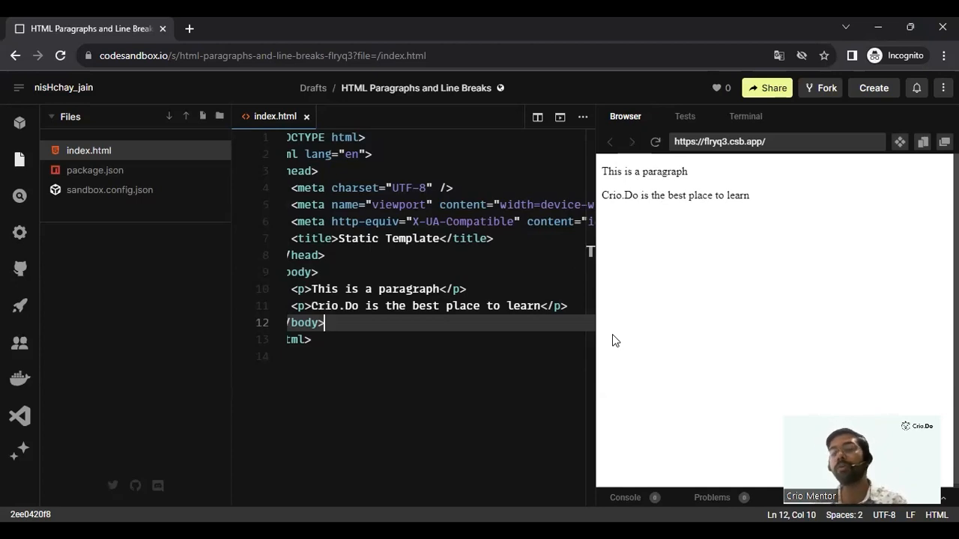
pyautogui.moveTo(572, 314)
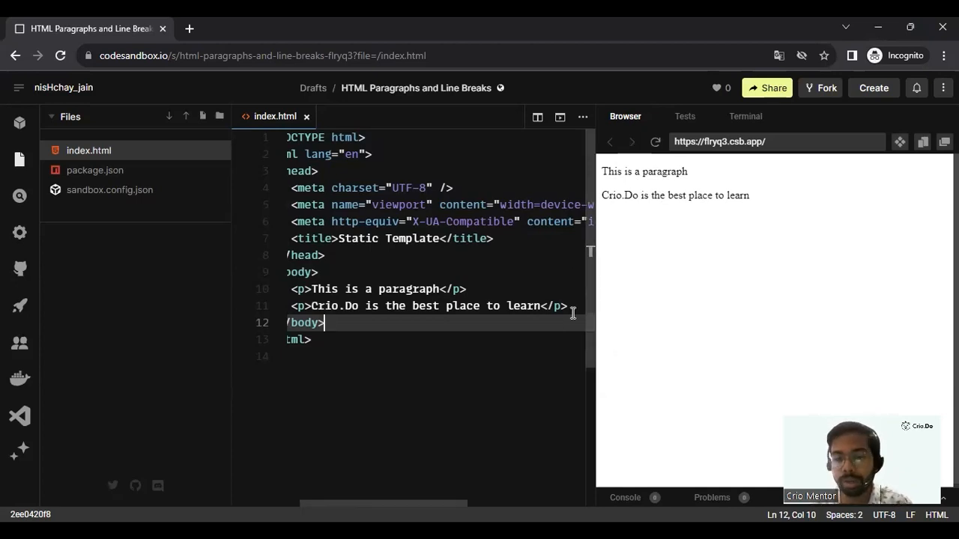
# Comment out the two existing paragraph lines with Ctrl+/.
pyautogui.moveTo(321, 287); pyautogui.dragTo(590, 306)
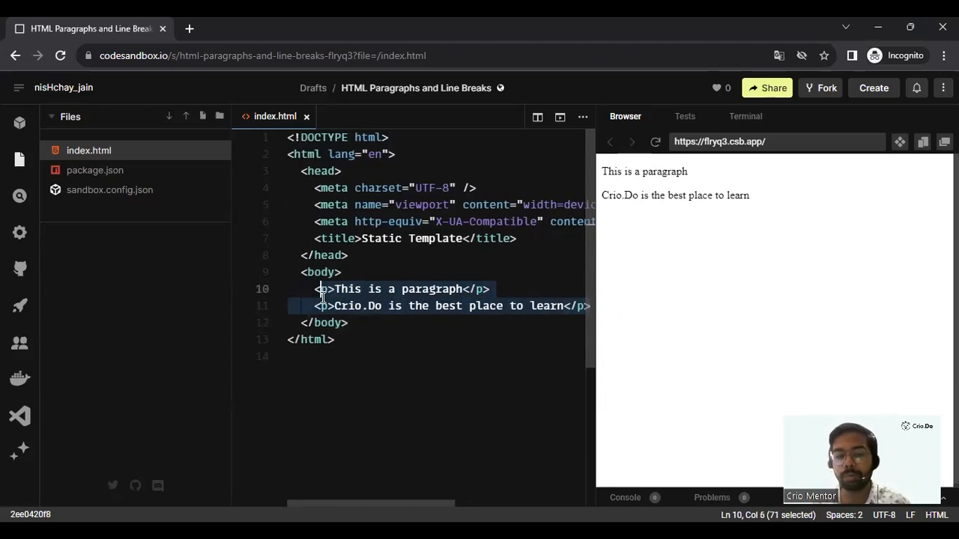
pyautogui.press('ctrl+/')
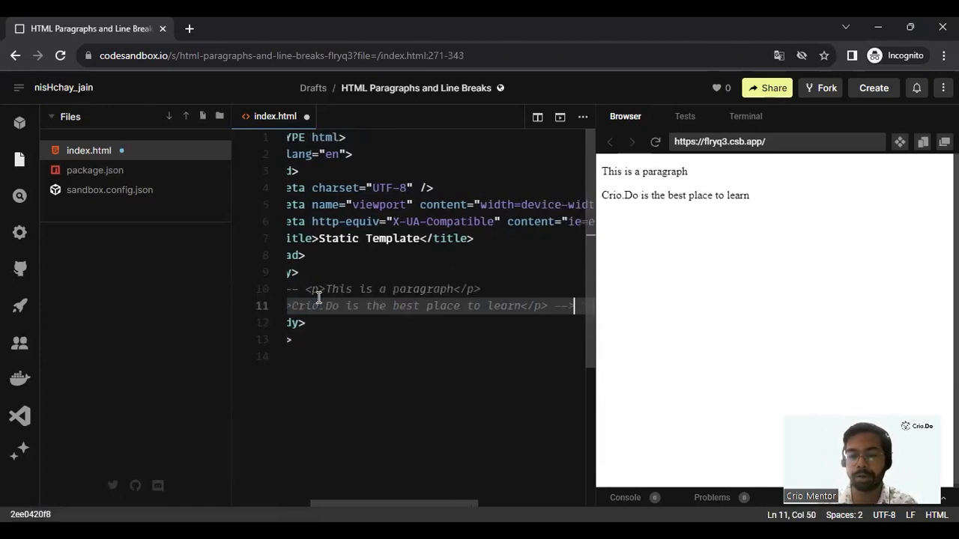
# Add a paragraph 'This is the first line <br/> This is the second line'.
pyautogui.write('<p>T')
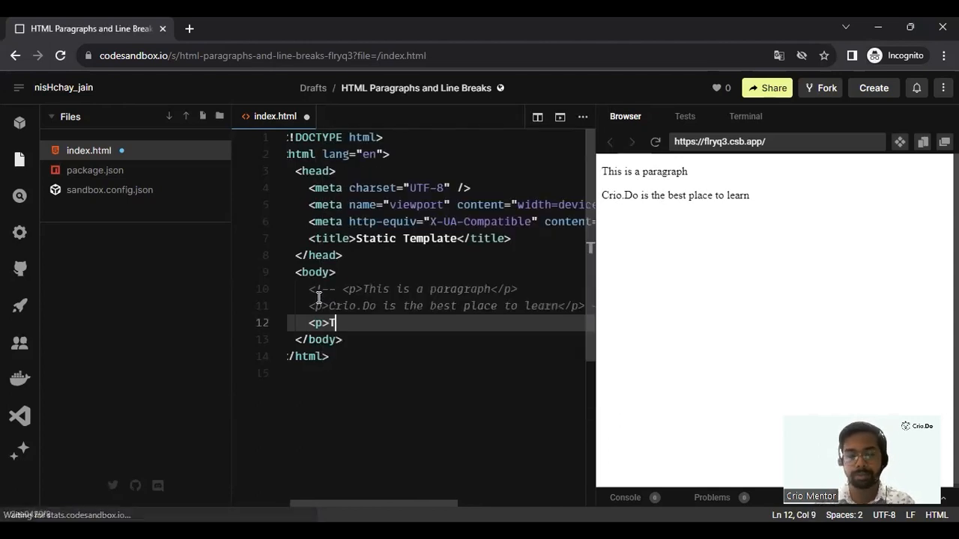
pyautogui.write('his is the first')
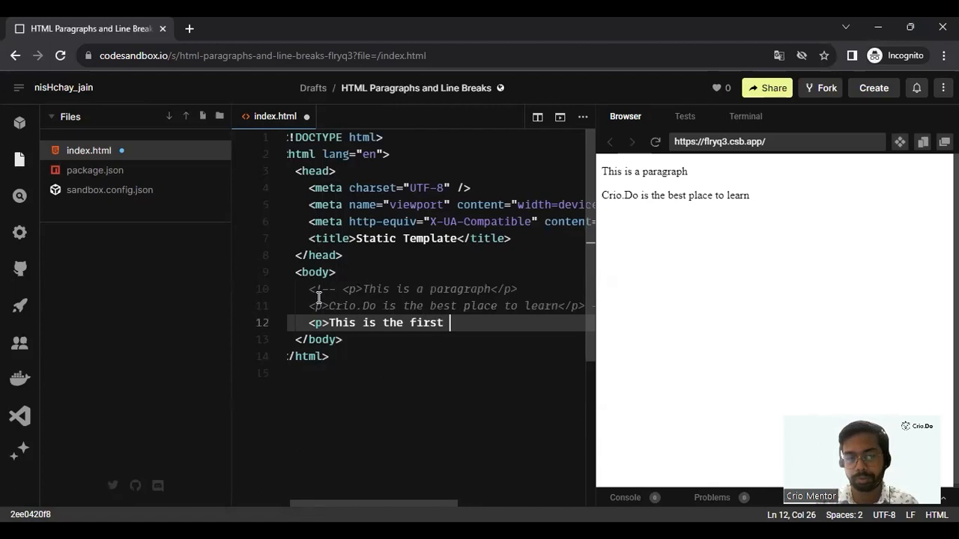
pyautogui.write('line')
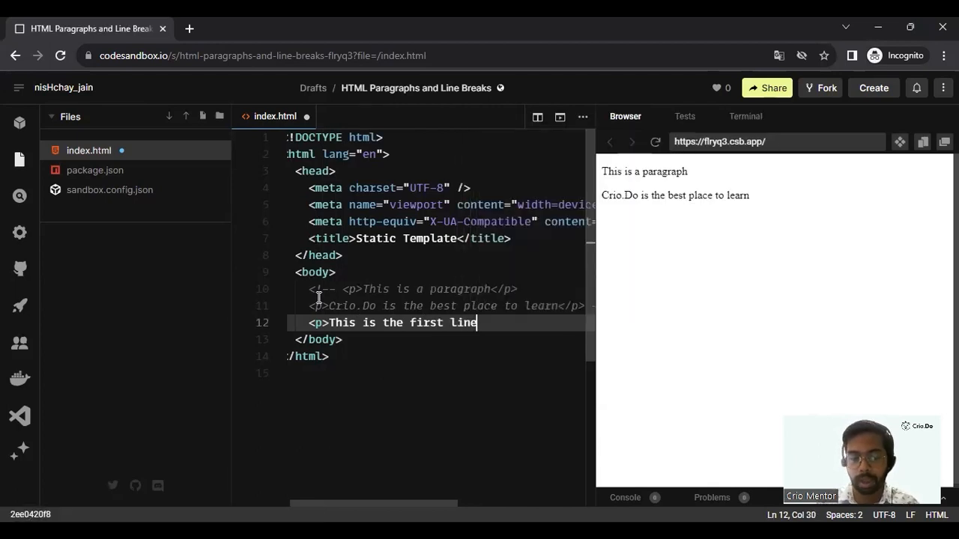
pyautogui.write('<b')
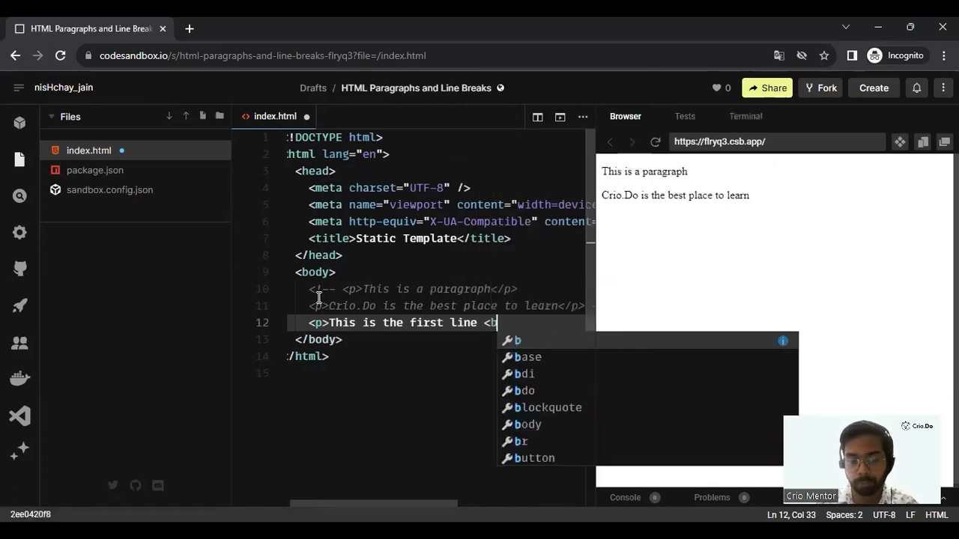
pyautogui.write('r/>')
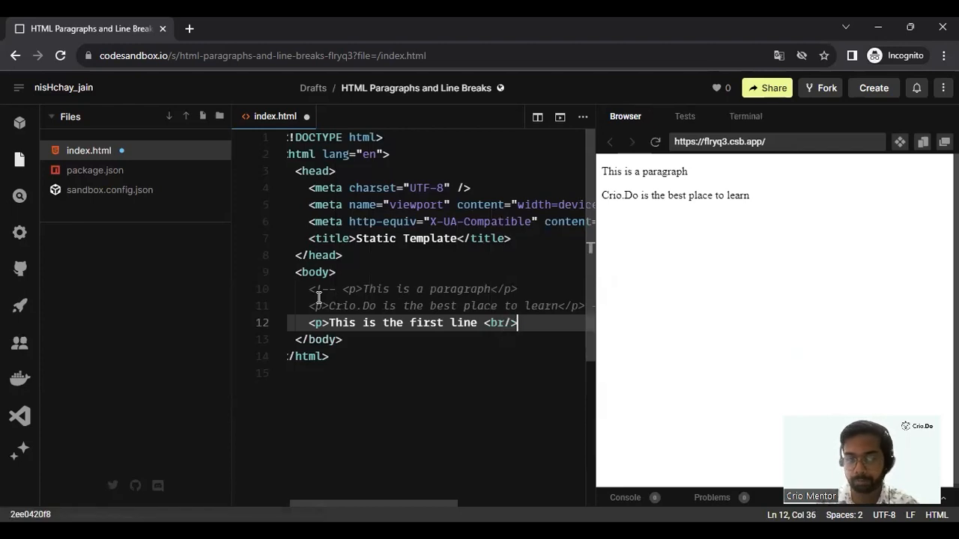
pyautogui.press('Enter')
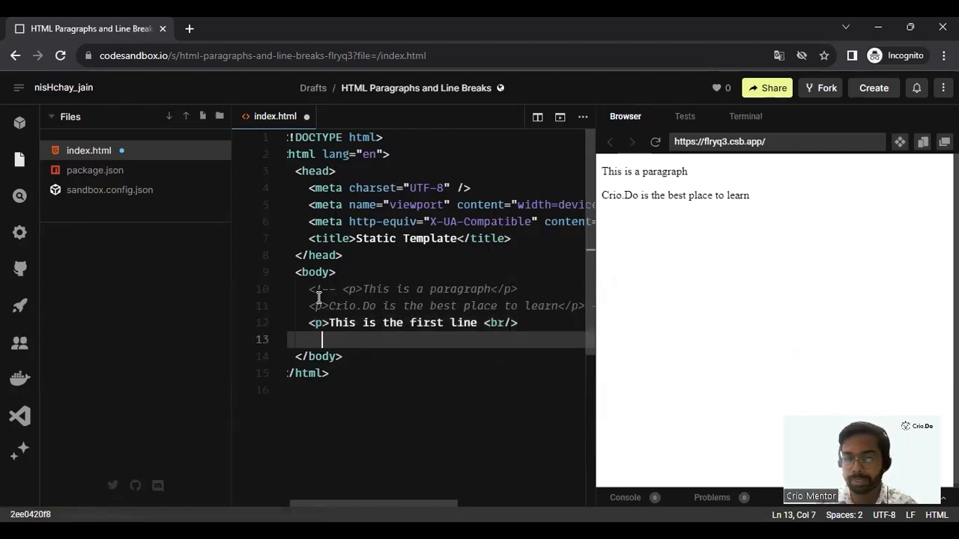
pyautogui.write('This is the')
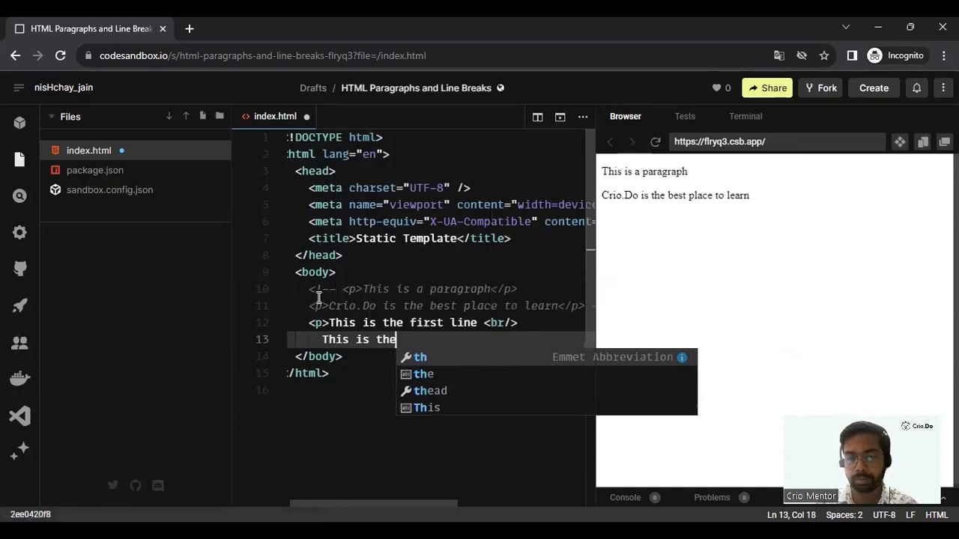
pyautogui.write('second line')
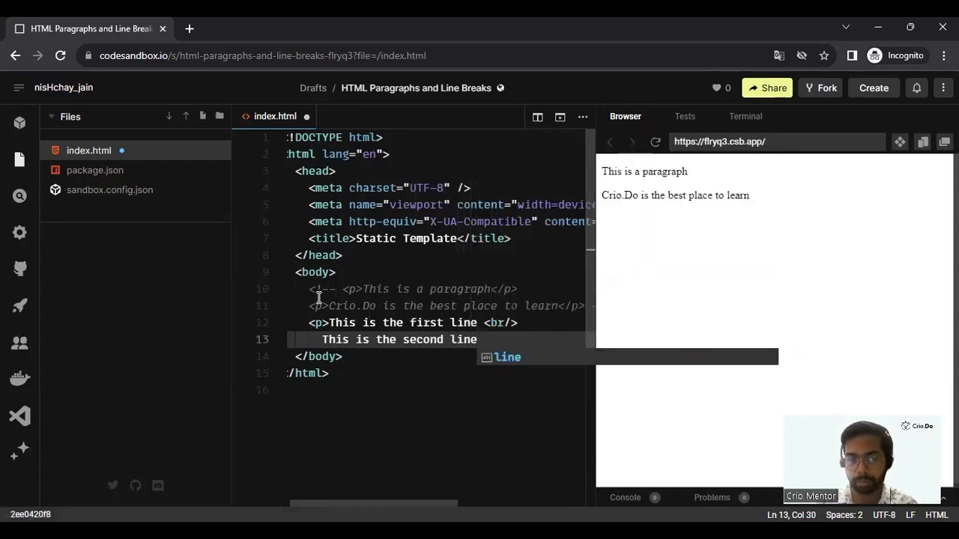
pyautogui.write('</p>')
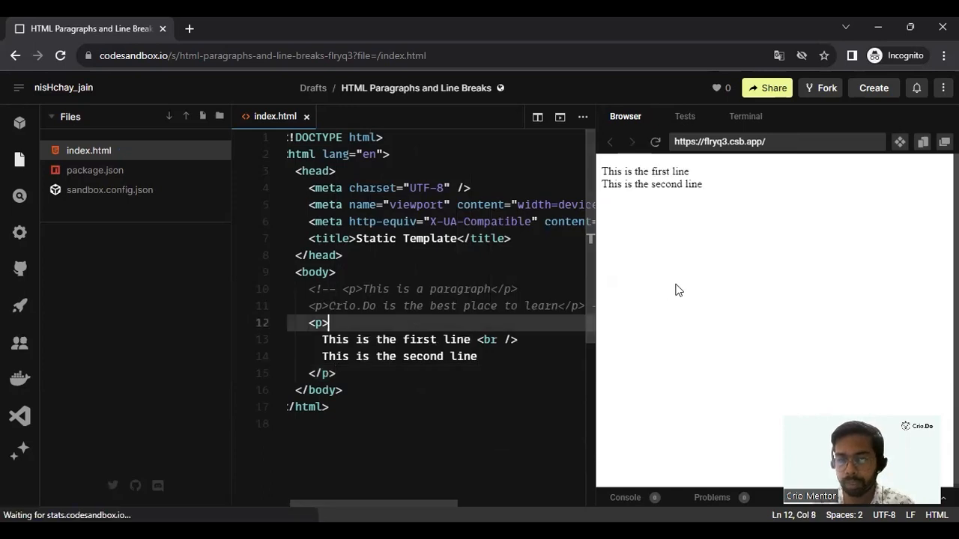
pyautogui.moveTo(502, 239)
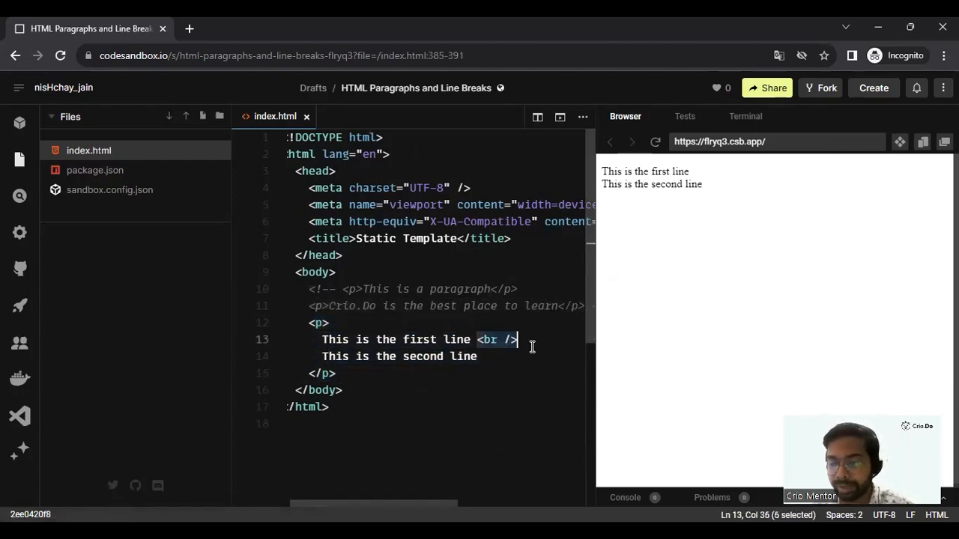
pyautogui.moveTo(518, 366)
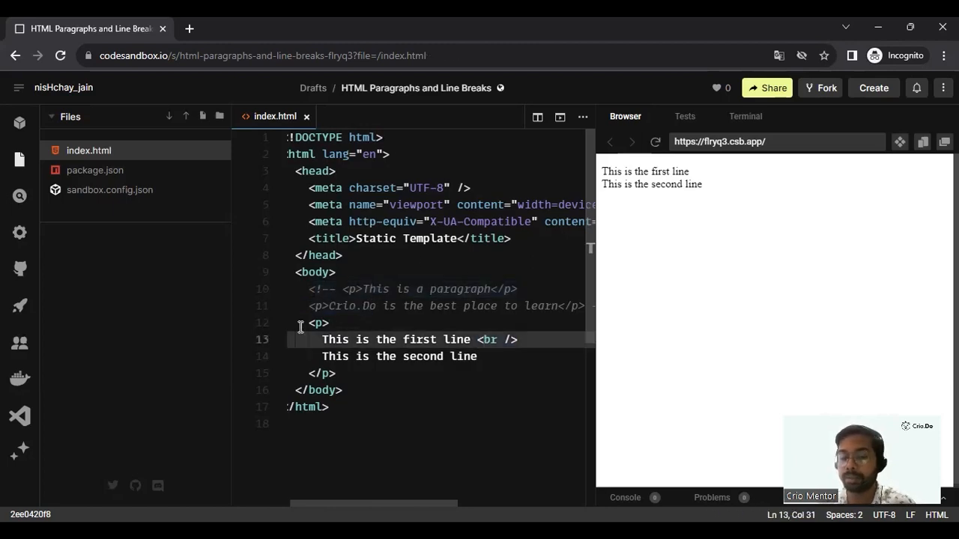
# Highlight the formatted <br /> paragraph block to show the line split in the preview.
pyautogui.moveTo(308, 324); pyautogui.dragTo(341, 373)
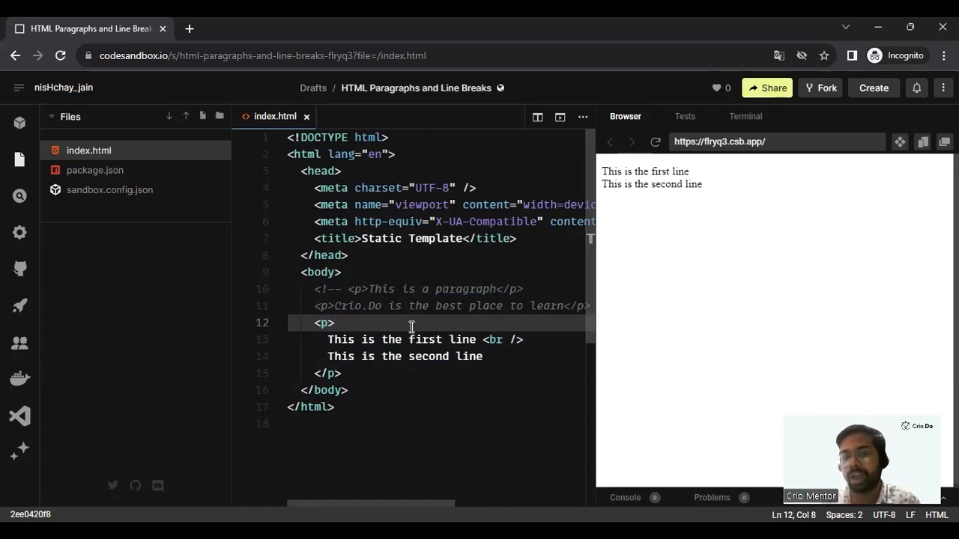
pyautogui.click(492, 339)
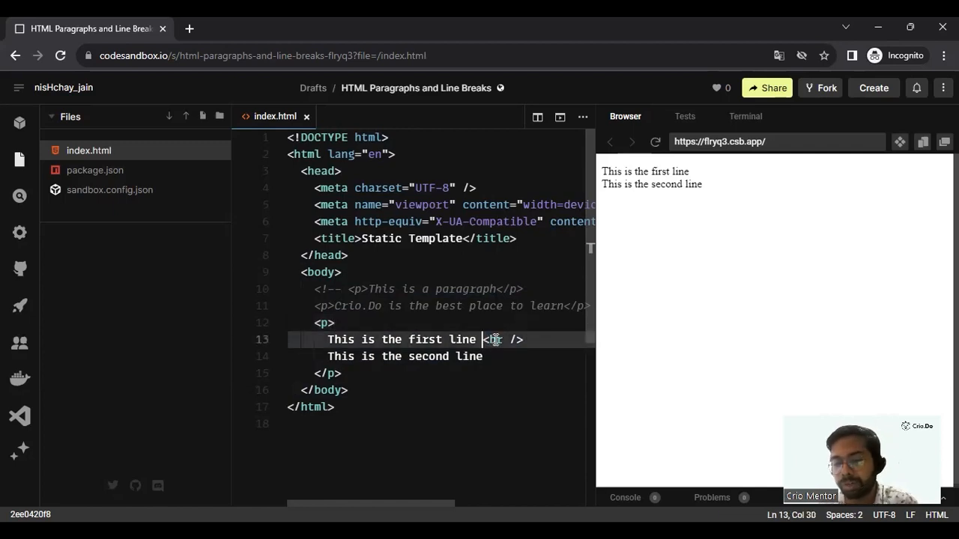
pyautogui.click(334, 324)
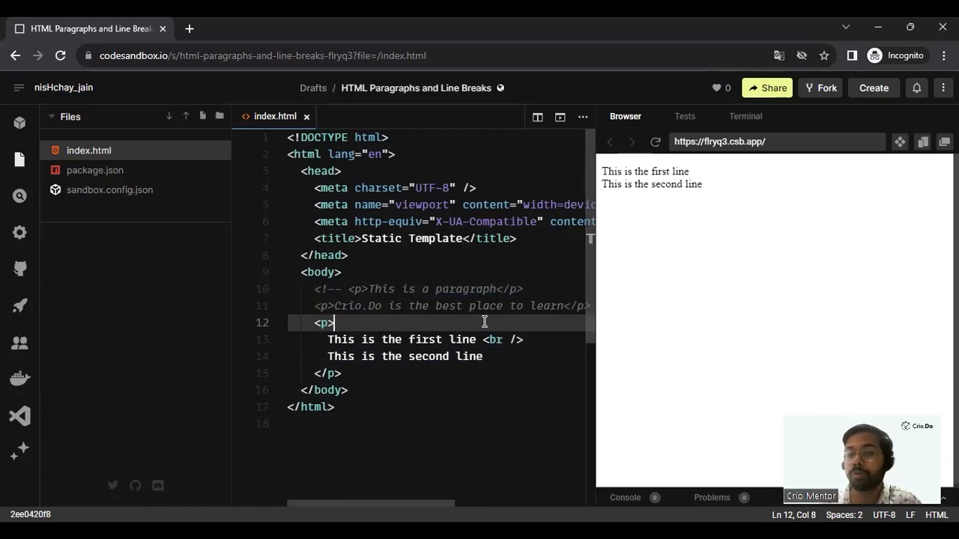
pyautogui.moveTo(491, 348)
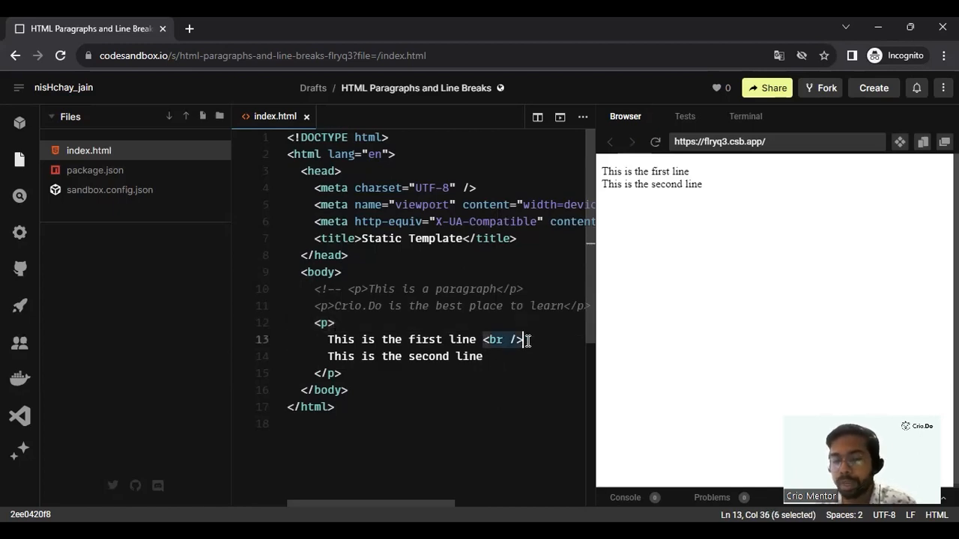
pyautogui.click(483, 357)
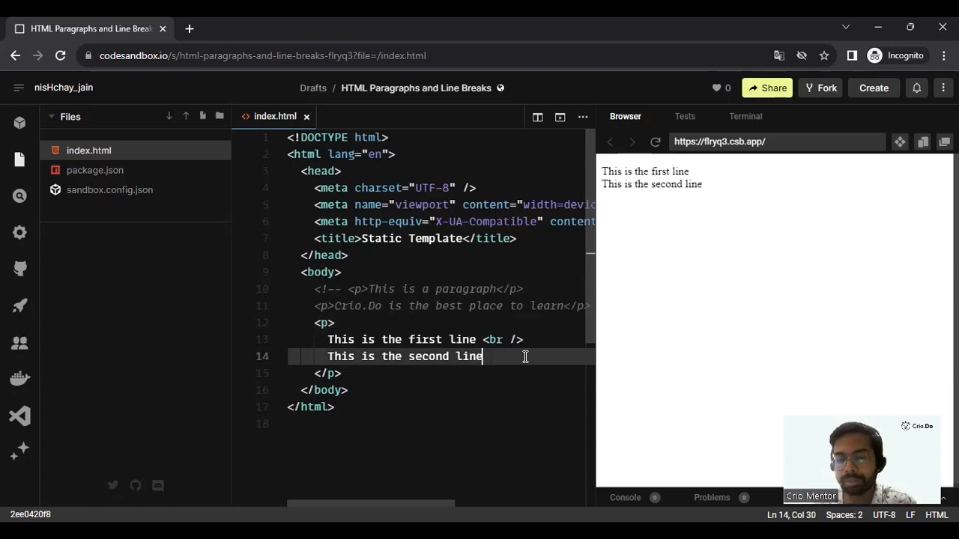
pyautogui.moveTo(501, 451)
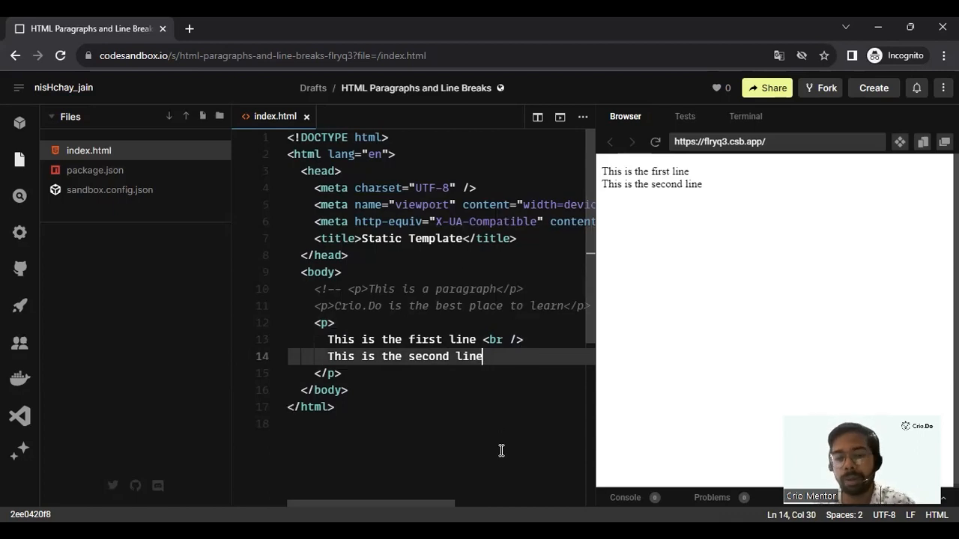
pyautogui.moveTo(463, 141)
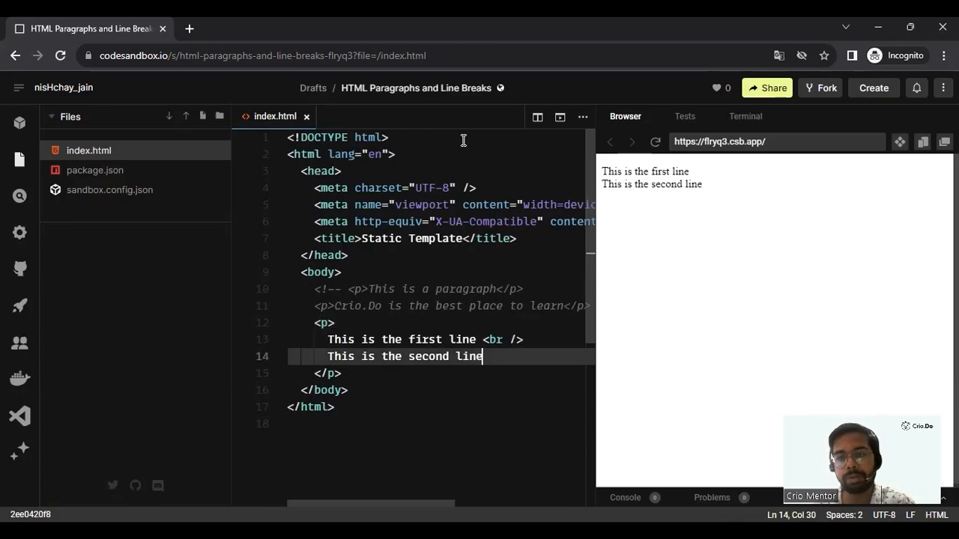